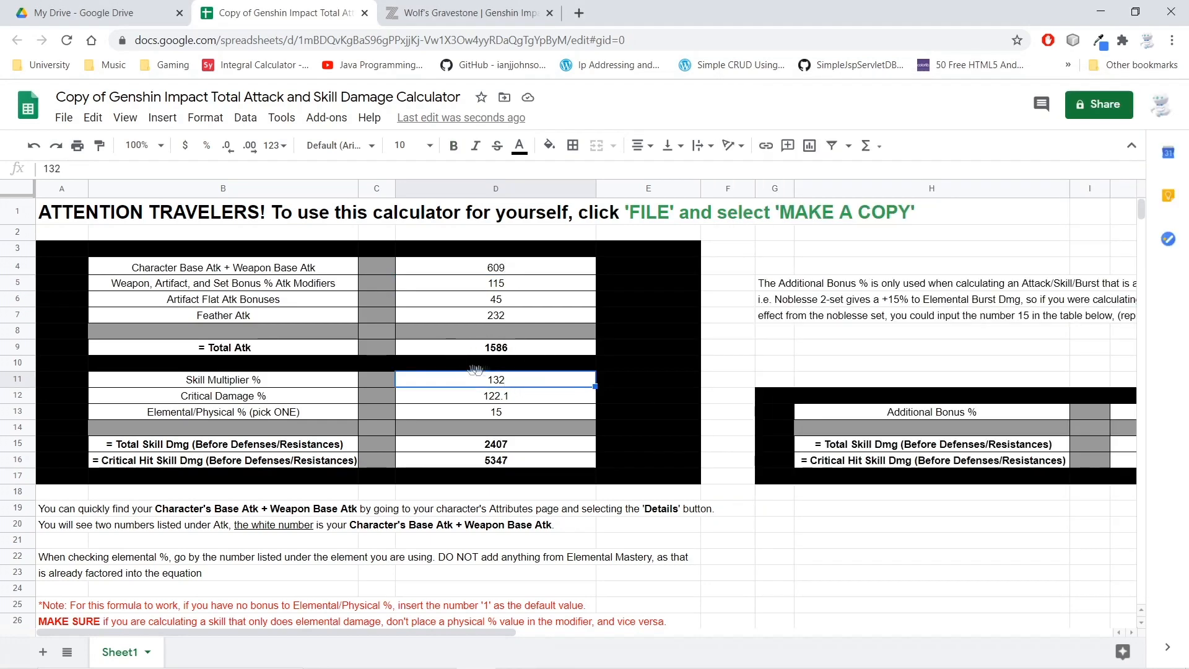
Switch away from the calculator sheet toward the game window.
{"action": "key", "text": "alt+tab"}
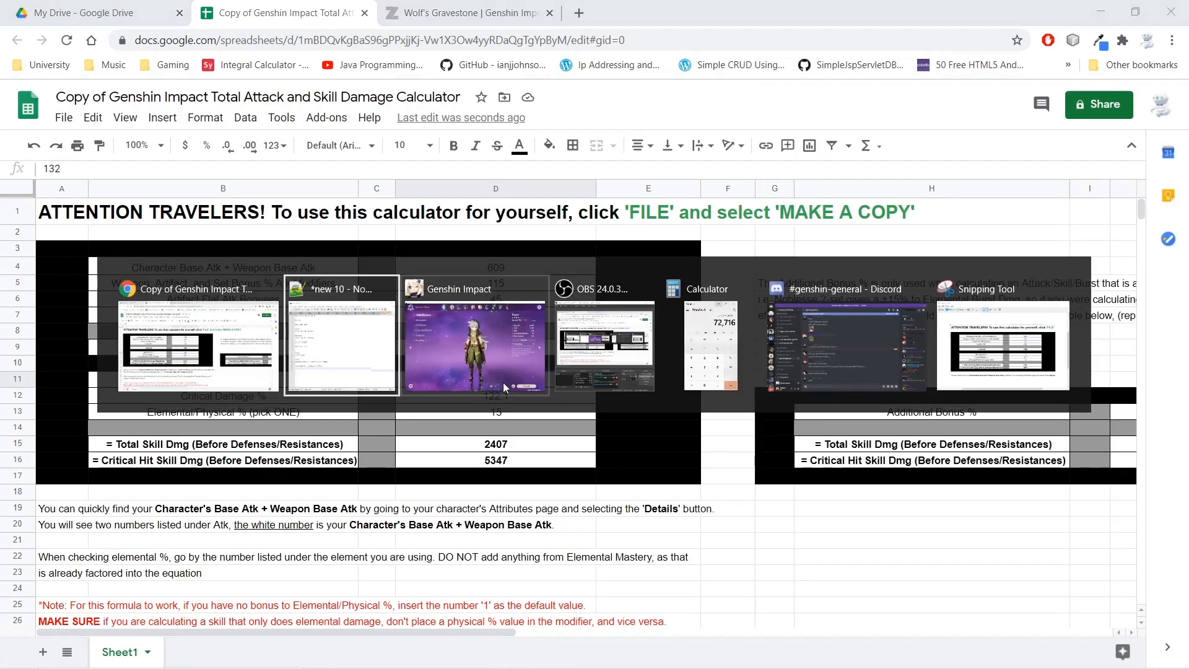
Review Razor's detailed attributes (122.1% crit damage) and weapon in Genshin Impact.
{"action": "left_click", "coordinate": [476, 337]}
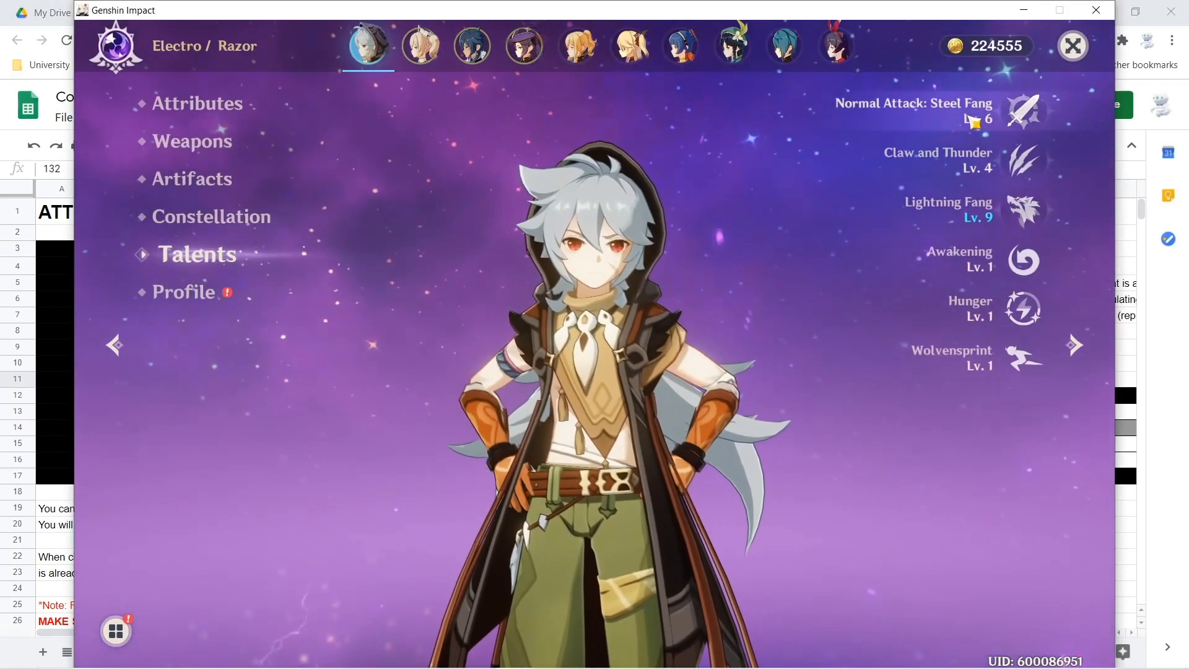
{"action": "left_click", "coordinate": [912, 110]}
{"action": "type", "text": "122.1"}
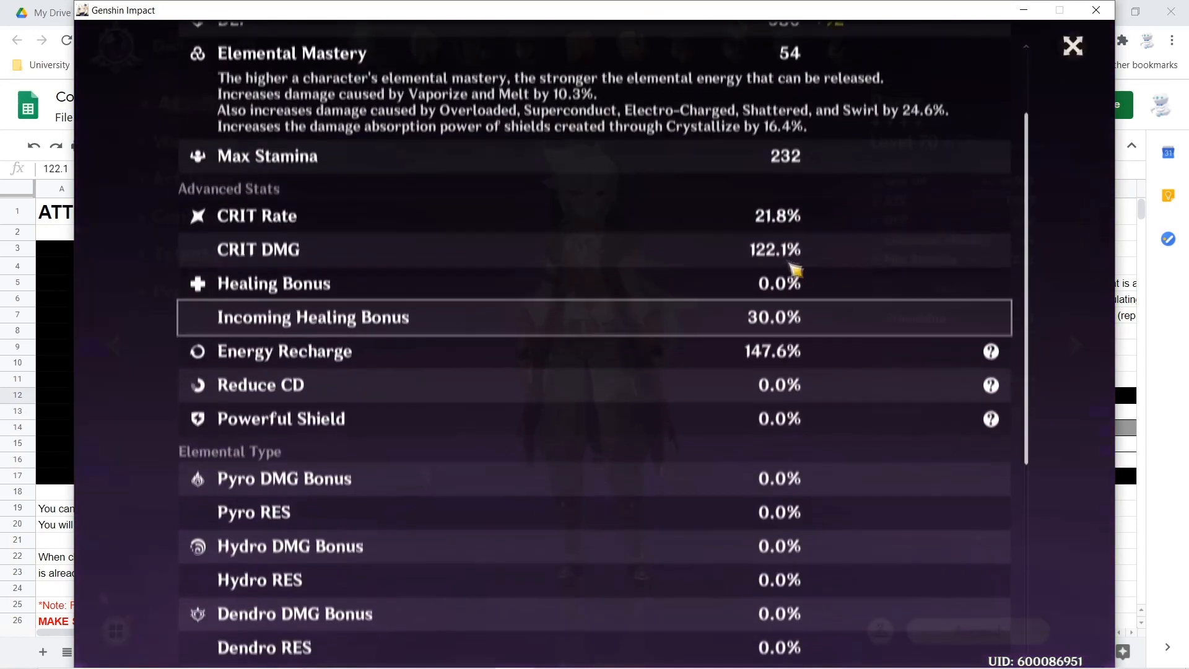
{"action": "scroll", "scroll_direction": "down", "scroll_amount": 3}
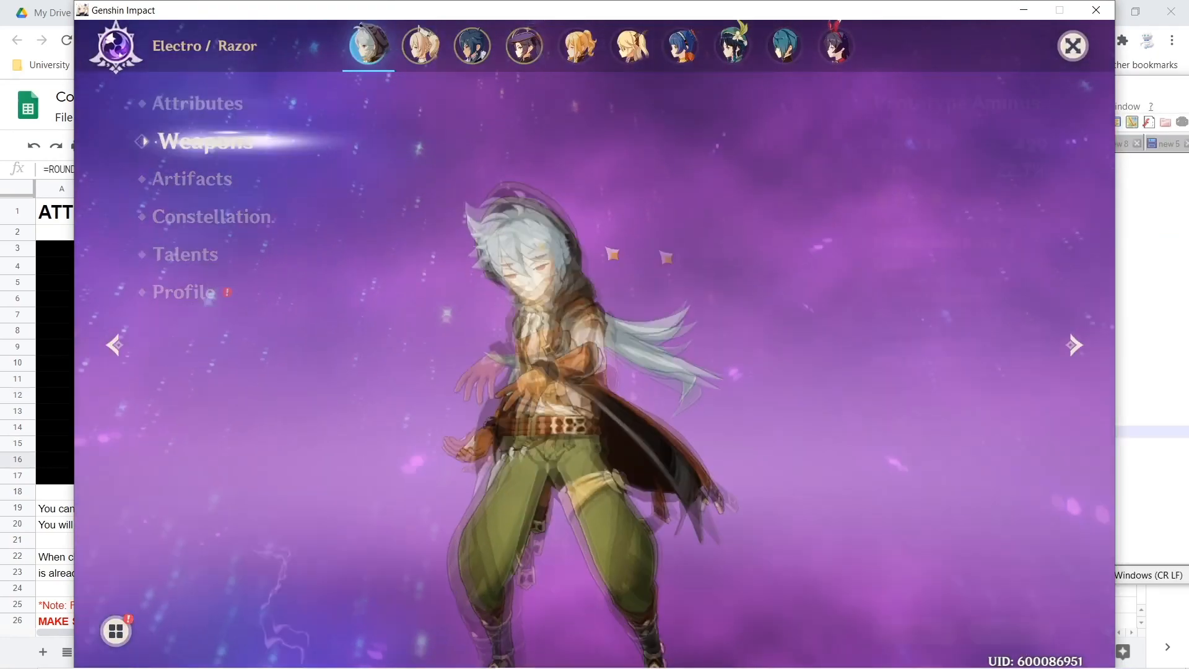
{"action": "left_click", "coordinate": [201, 141]}
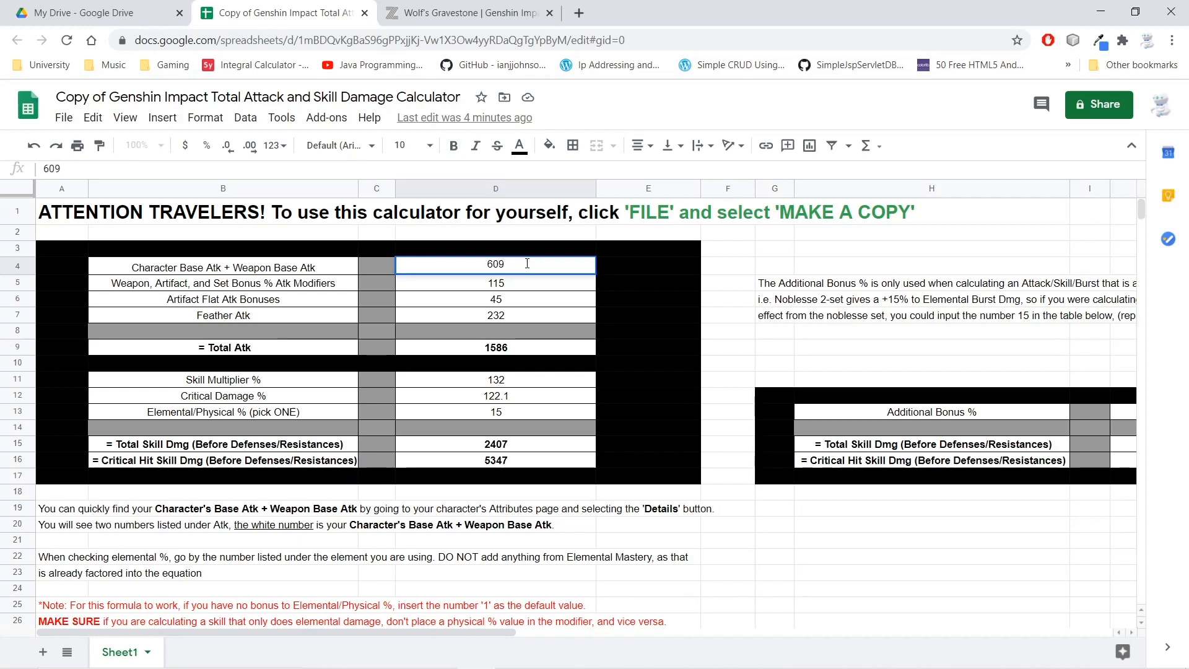
Enter base attack 637 in the calculator.
{"action": "type", "text": "637"}
{"action": "left_click", "coordinate": [495, 283]}
{"action": "type", "text": "133.2"}
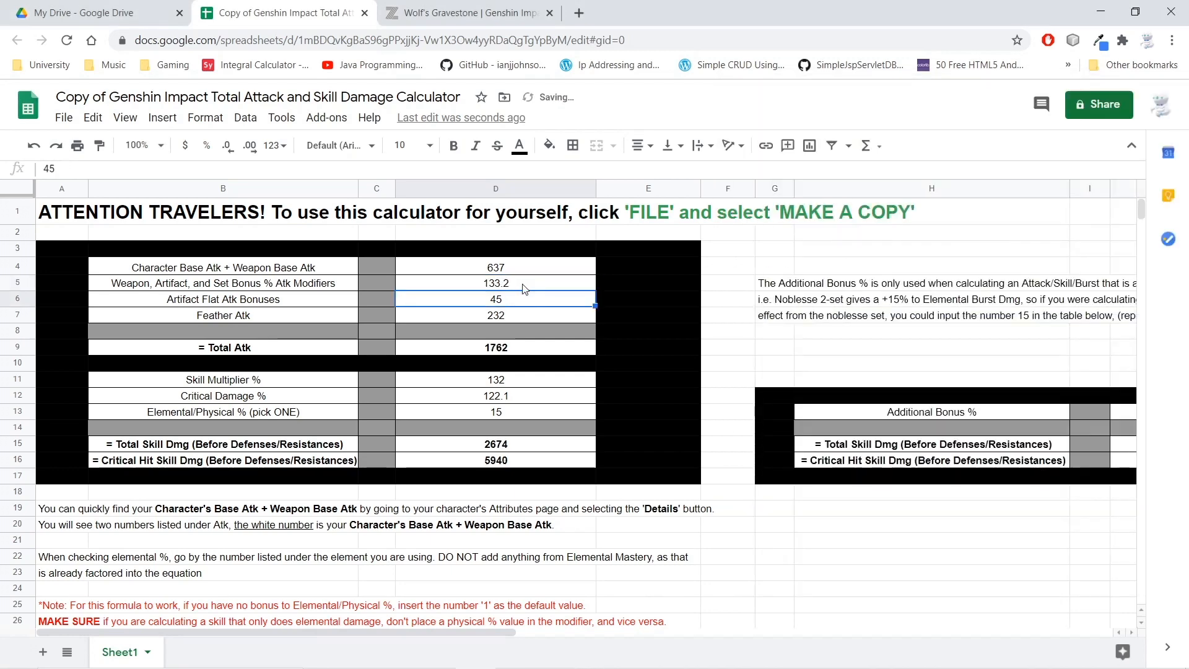
Check Wolf's Gravestone passive ATK bonuses, then return to the calculator sheet.
{"action": "left_click", "coordinate": [462, 12]}
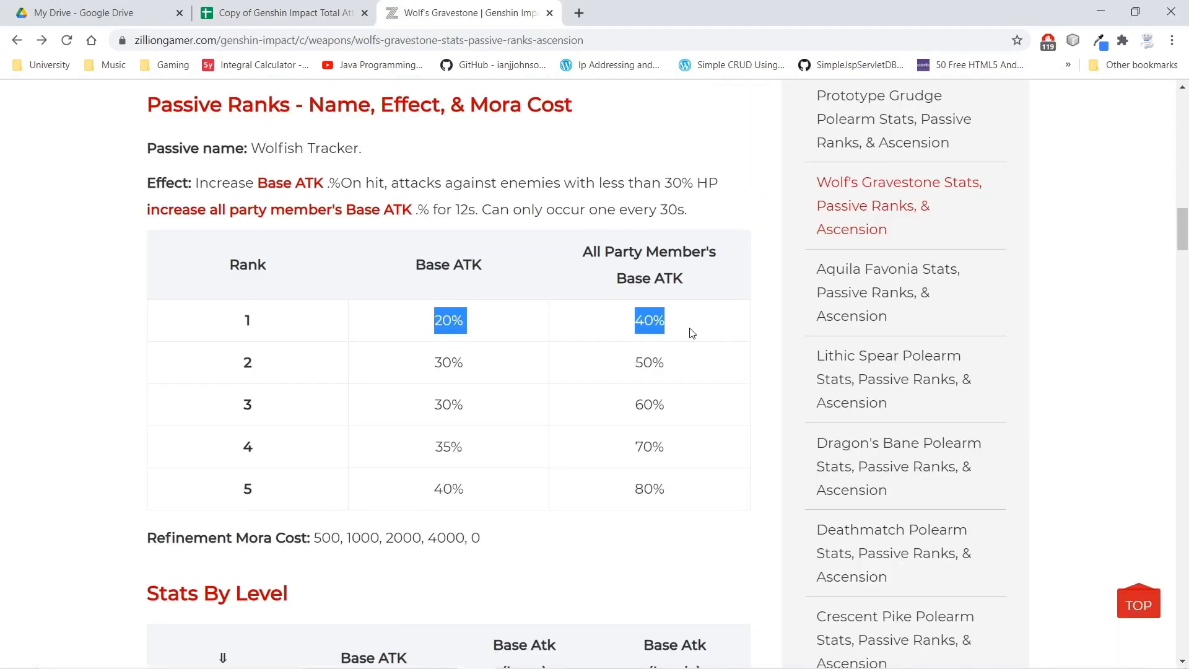
{"action": "left_click", "coordinate": [281, 13]}
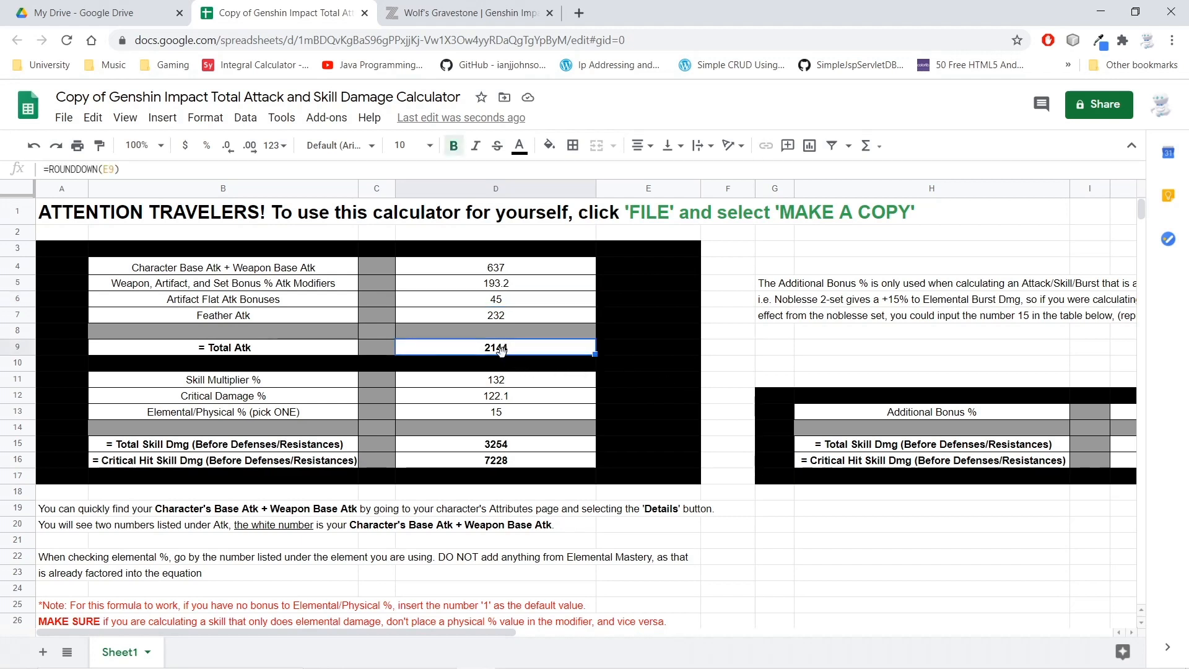
Check the 7228 critical-hit result and bring the Notepad++ comparison notes forward.
{"action": "left_click", "coordinate": [495, 459]}
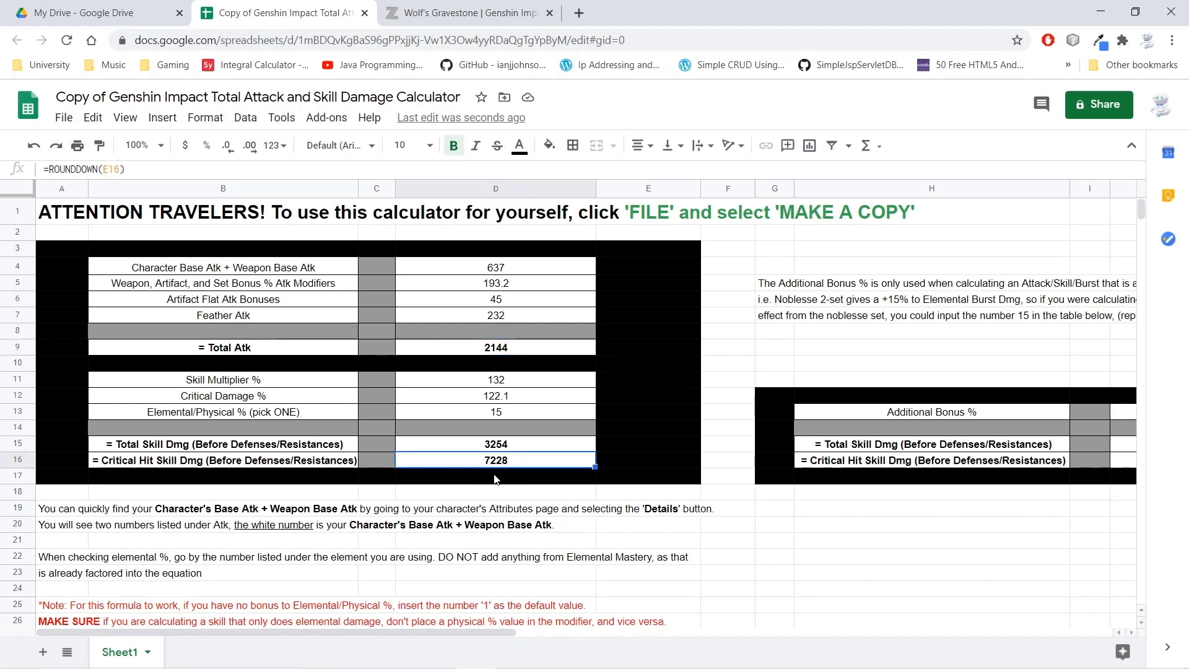
{"action": "left_click", "coordinate": [629, 653]}
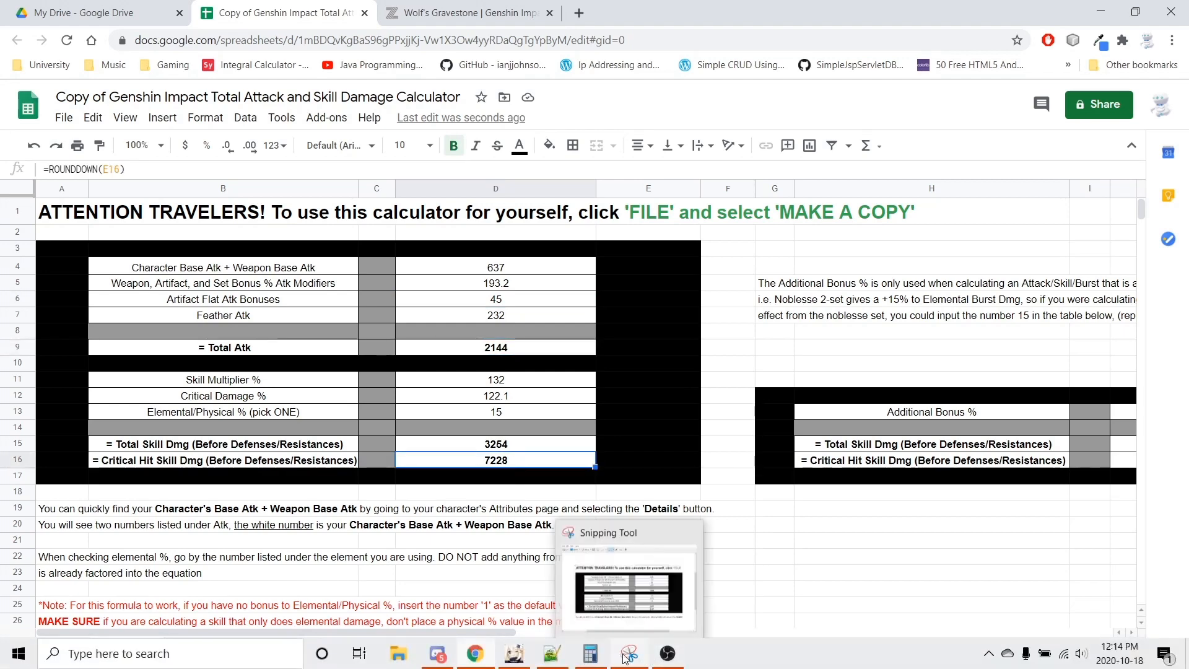
{"action": "left_click", "coordinate": [552, 653]}
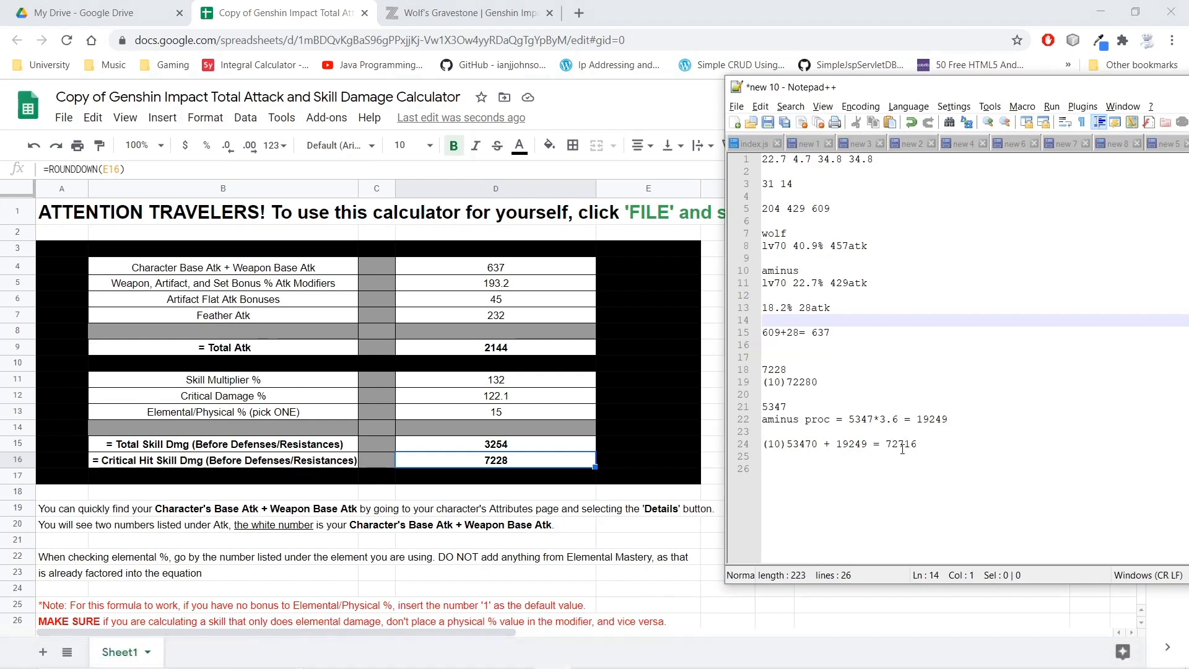
Start a new notes line reading 7228-5347 =.
{"action": "left_click", "coordinate": [762, 320]}
{"action": "type", "text": "7228"}
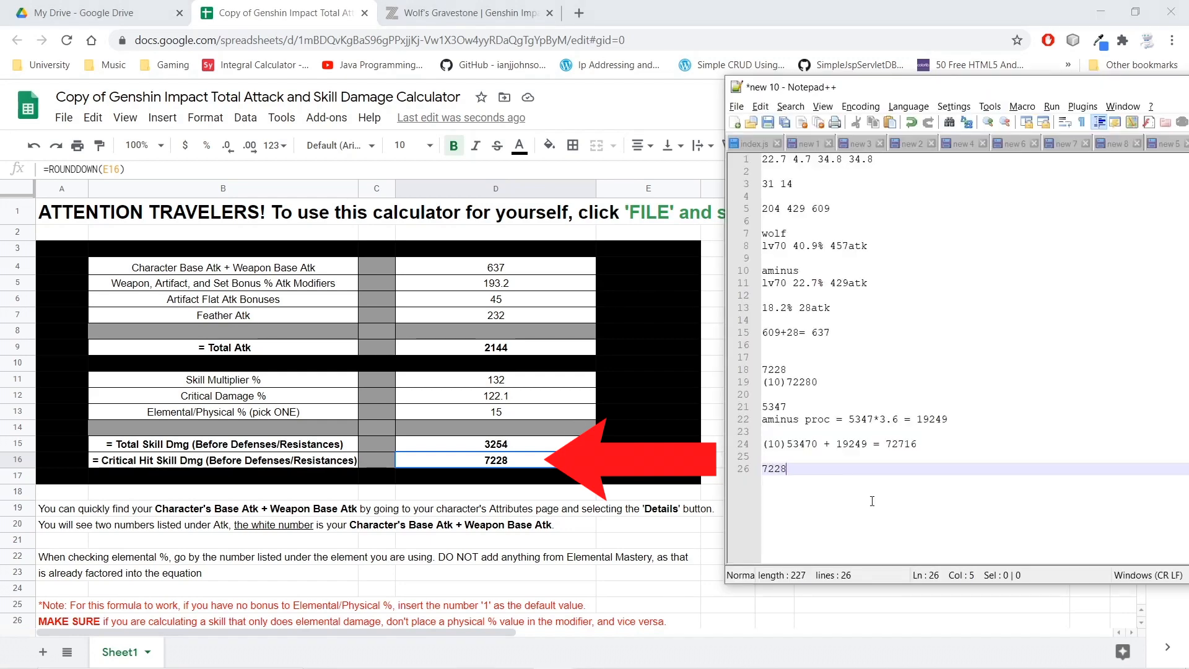
{"action": "type", "text": "-5347 ="}
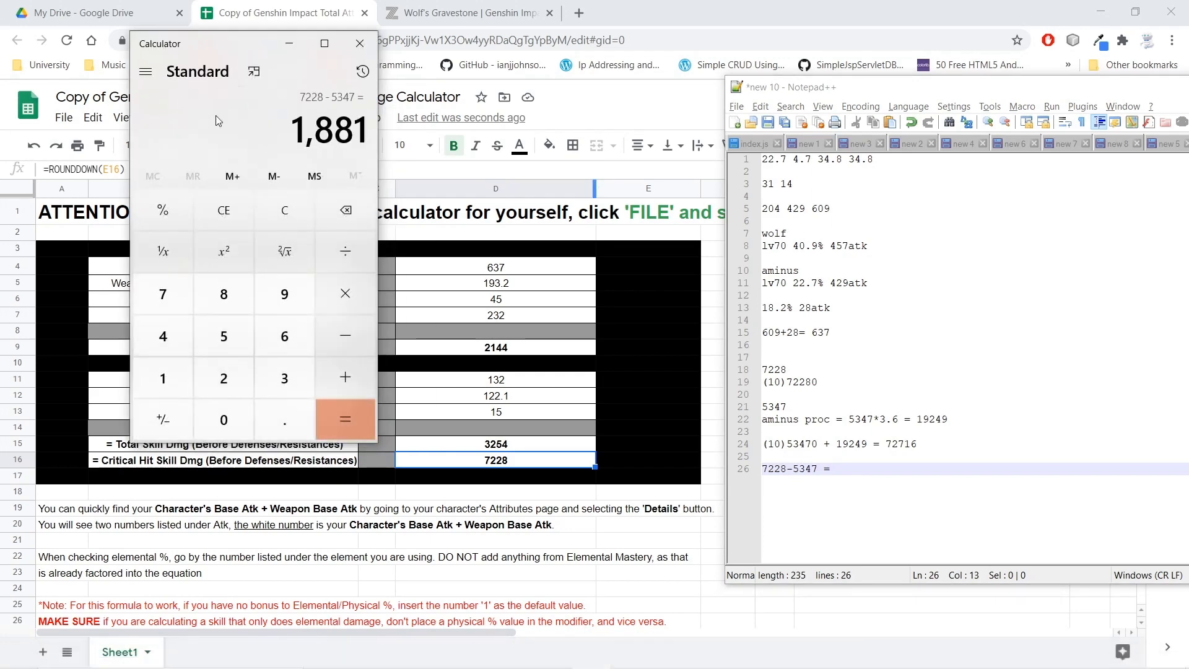
Complete the line as '7228-5347 = 1881 more dmg per hit'.
{"action": "type", "text": "1881"}
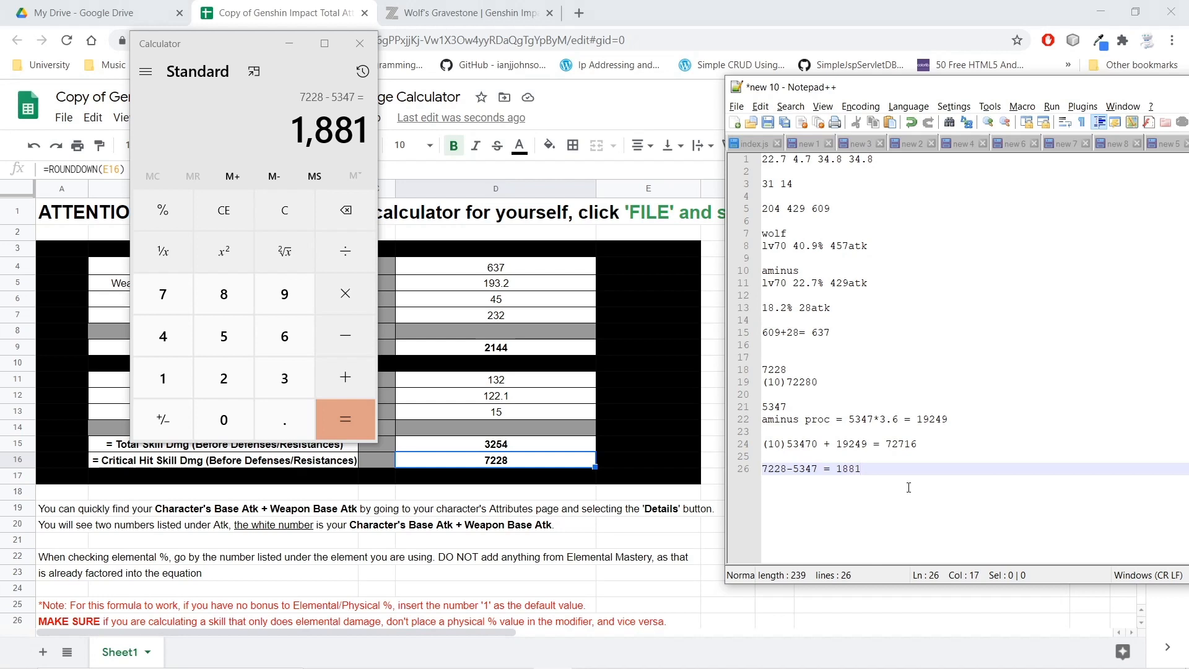
{"action": "type", "text": "more dmg per hit"}
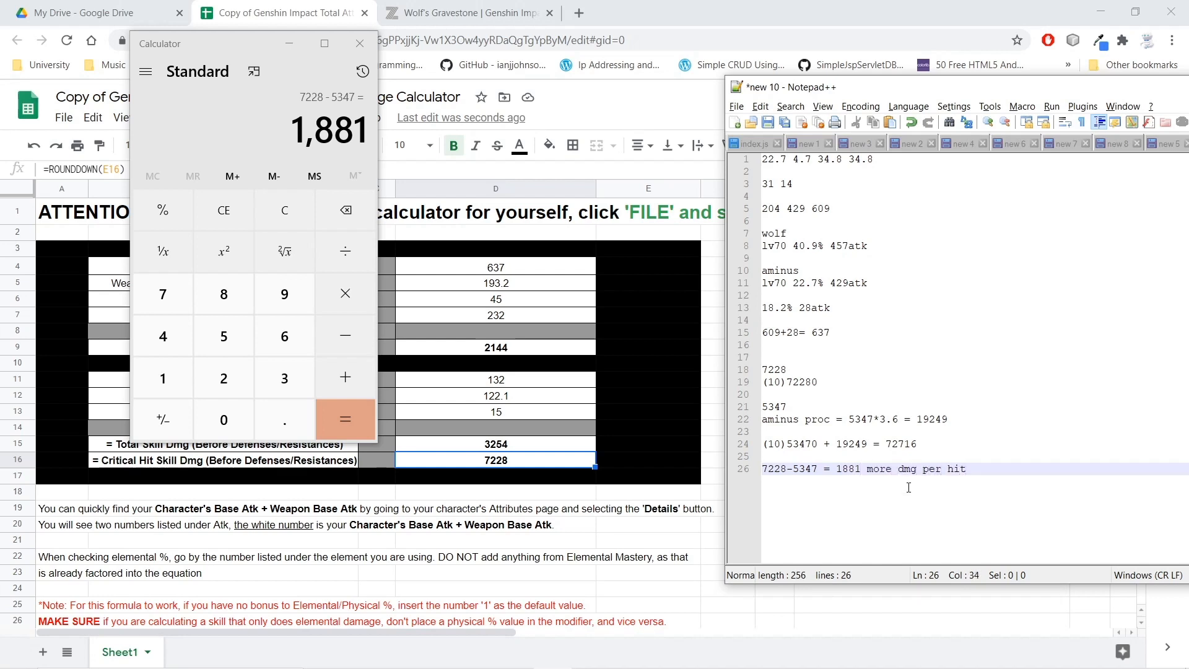
{"action": "left_click_drag", "start_coordinate": [836, 468], "coordinate": [965, 469]}
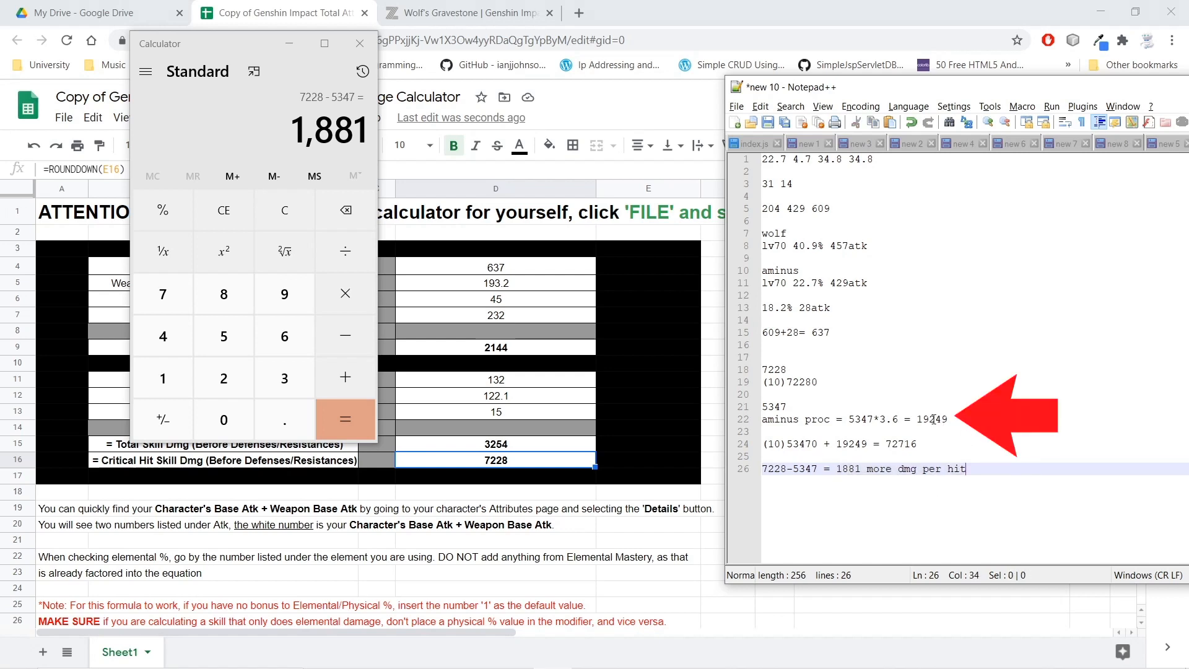
{"action": "double_click", "coordinate": [932, 418]}
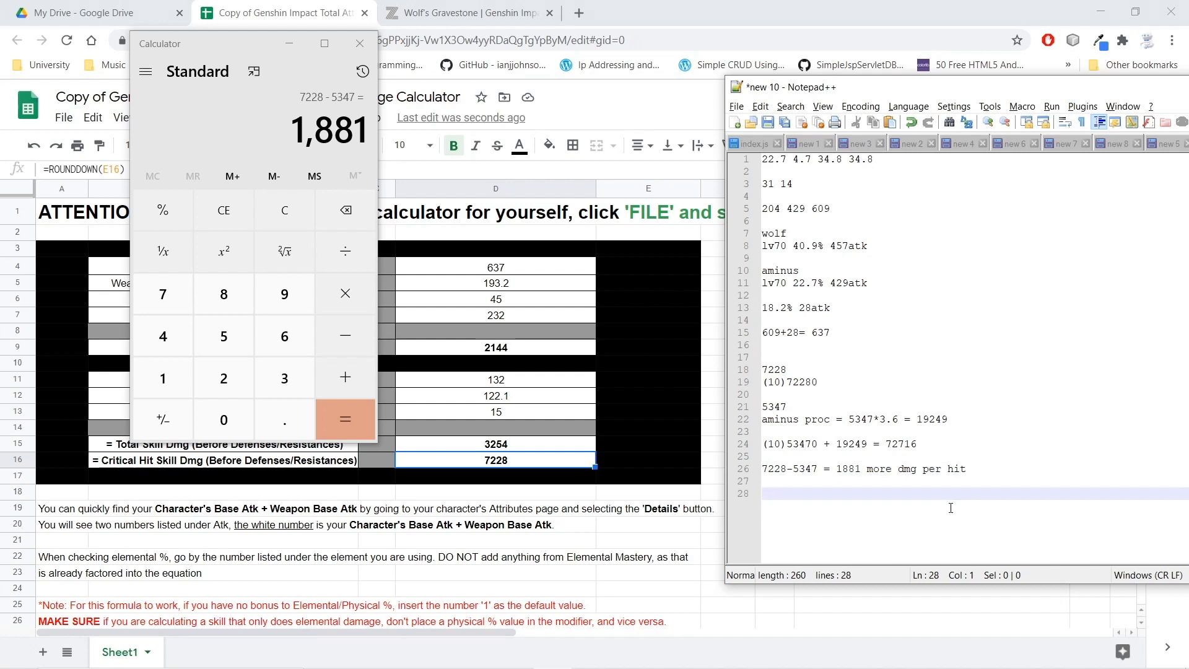
{"action": "mouse_move", "coordinate": [951, 507]}
{"action": "type", "text": "1"}
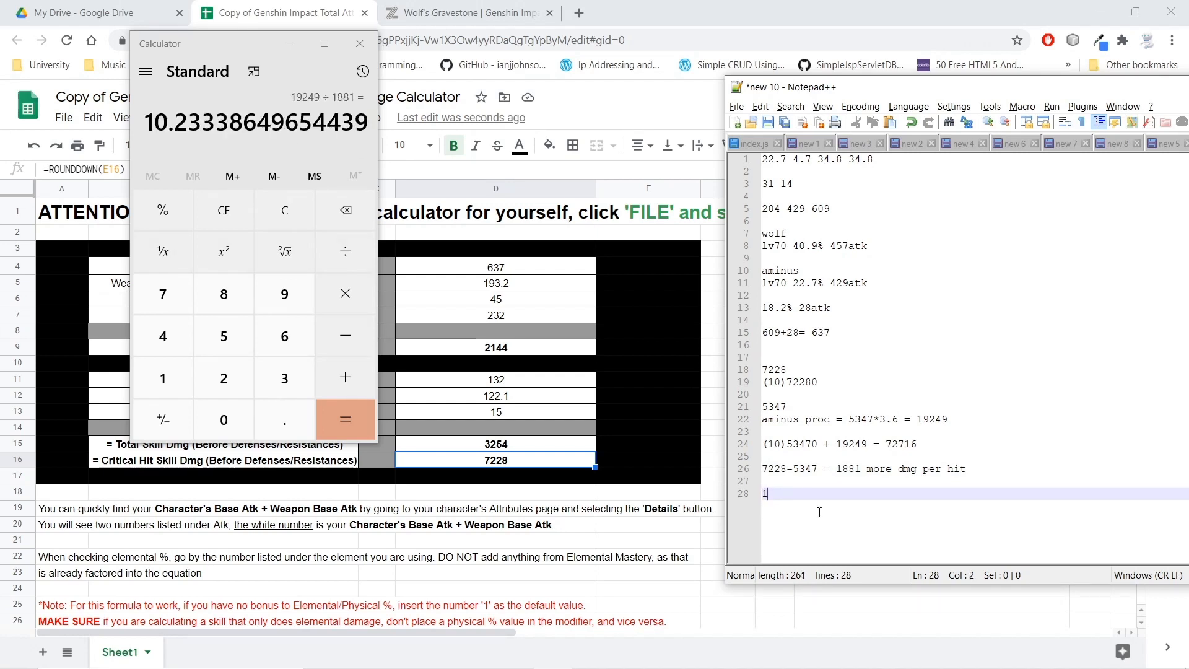
Write the note '19249/1881 = 10.233 hits for'.
{"action": "type", "text": "9249"}
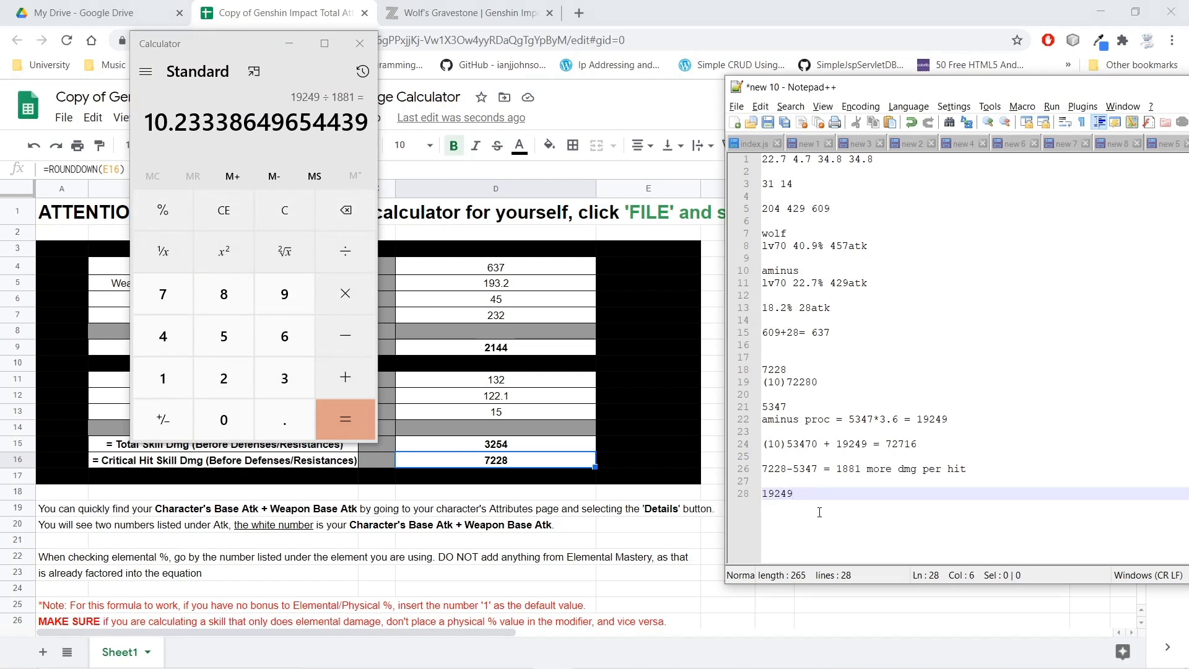
{"action": "type", "text": "/"}
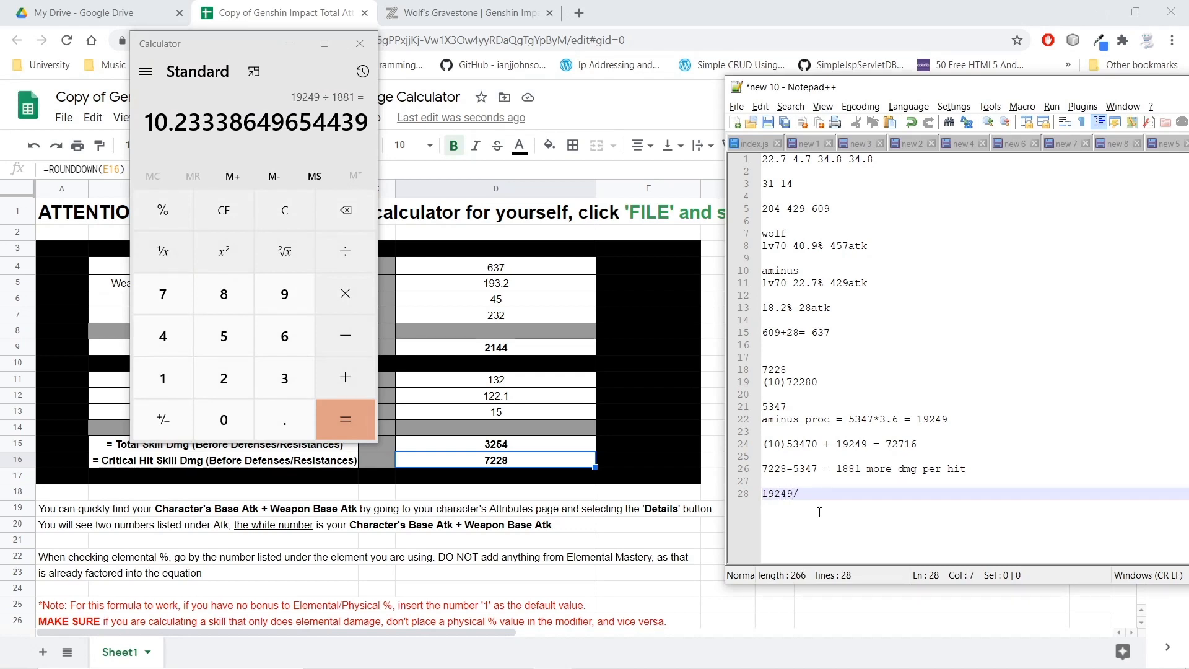
{"action": "type", "text": "1881 ="}
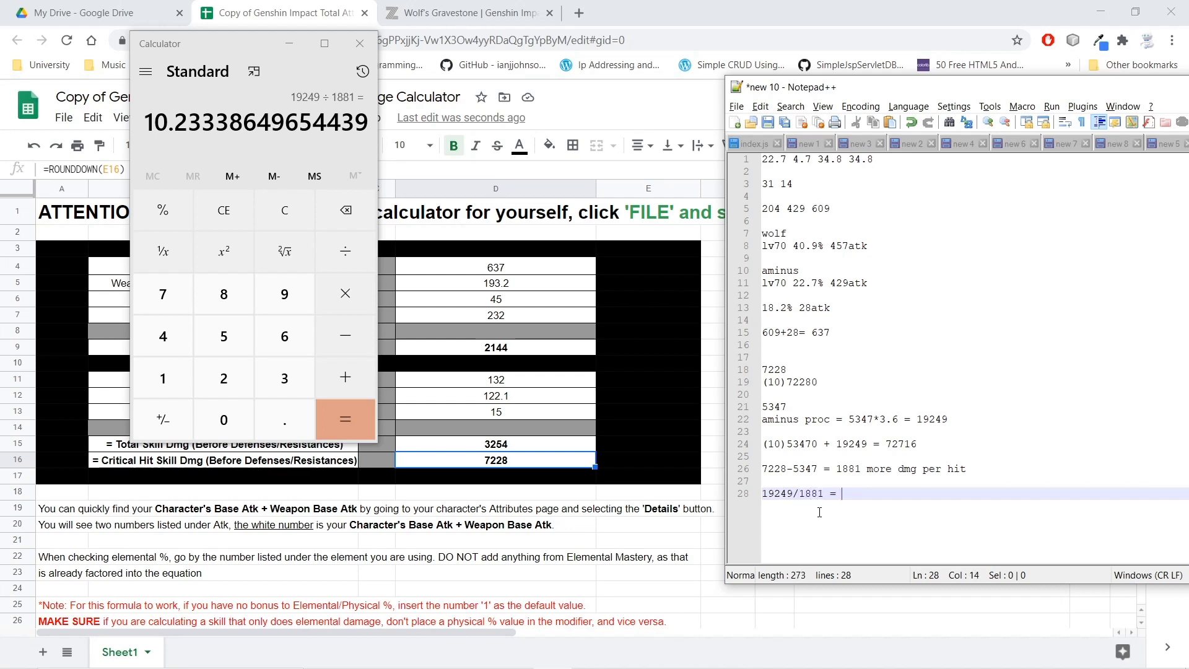
{"action": "type", "text": "10.233"}
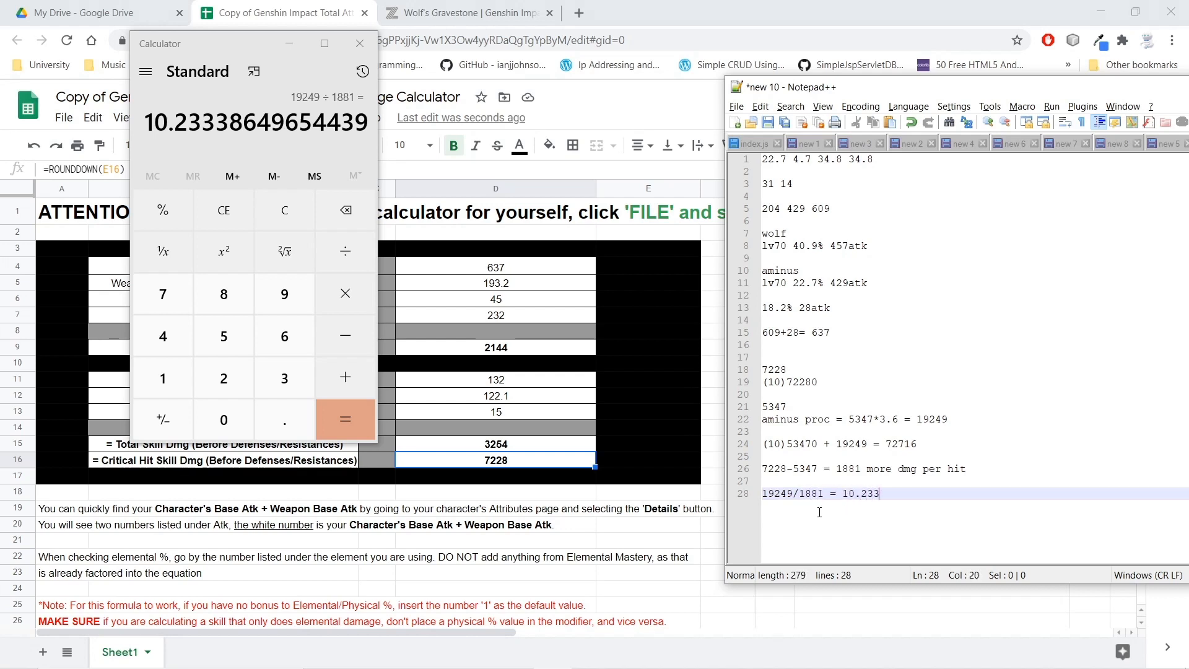
{"action": "type", "text": "ex"}
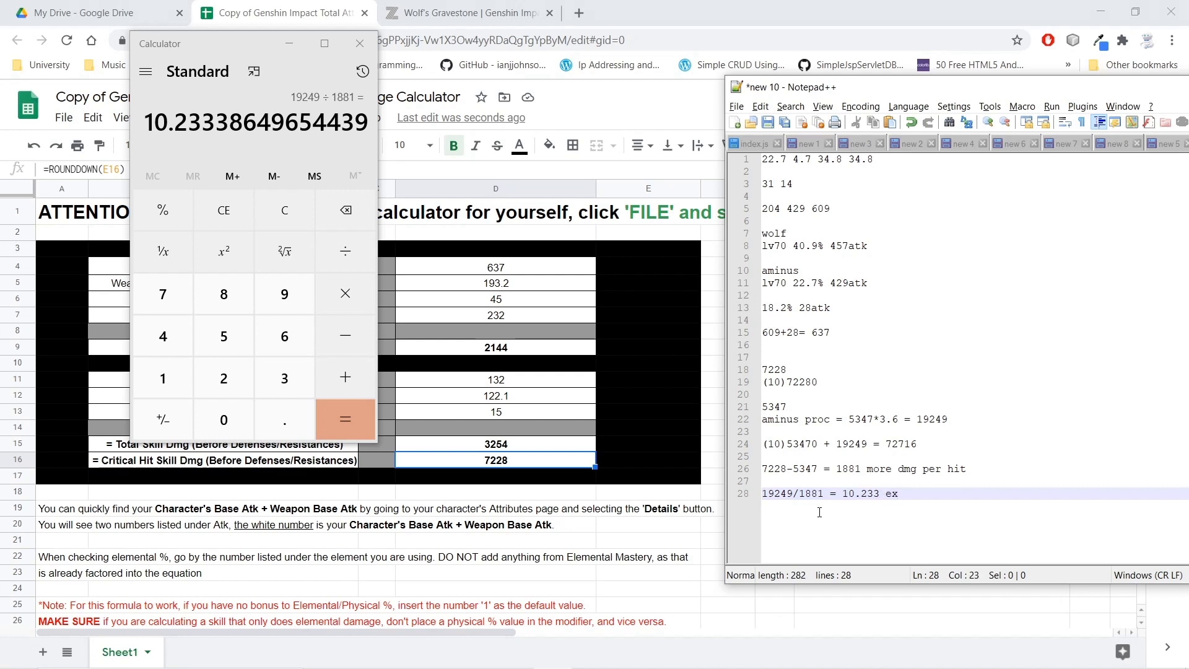
{"action": "key", "text": "BackSpace"}
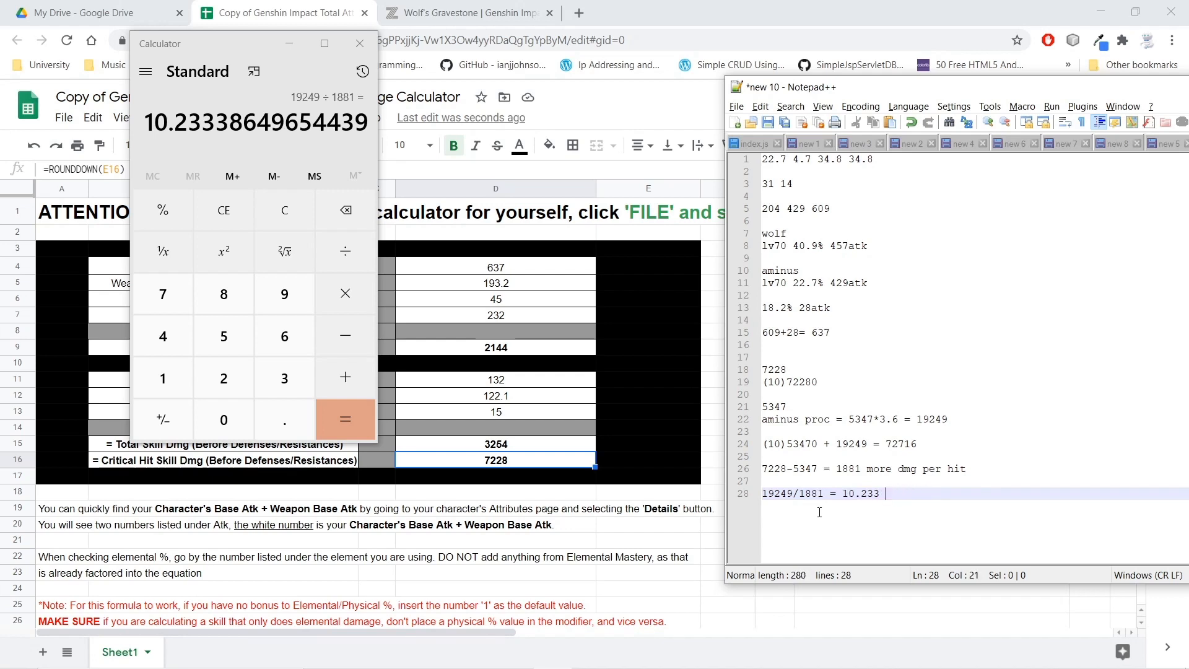
{"action": "type", "text": "hits for"}
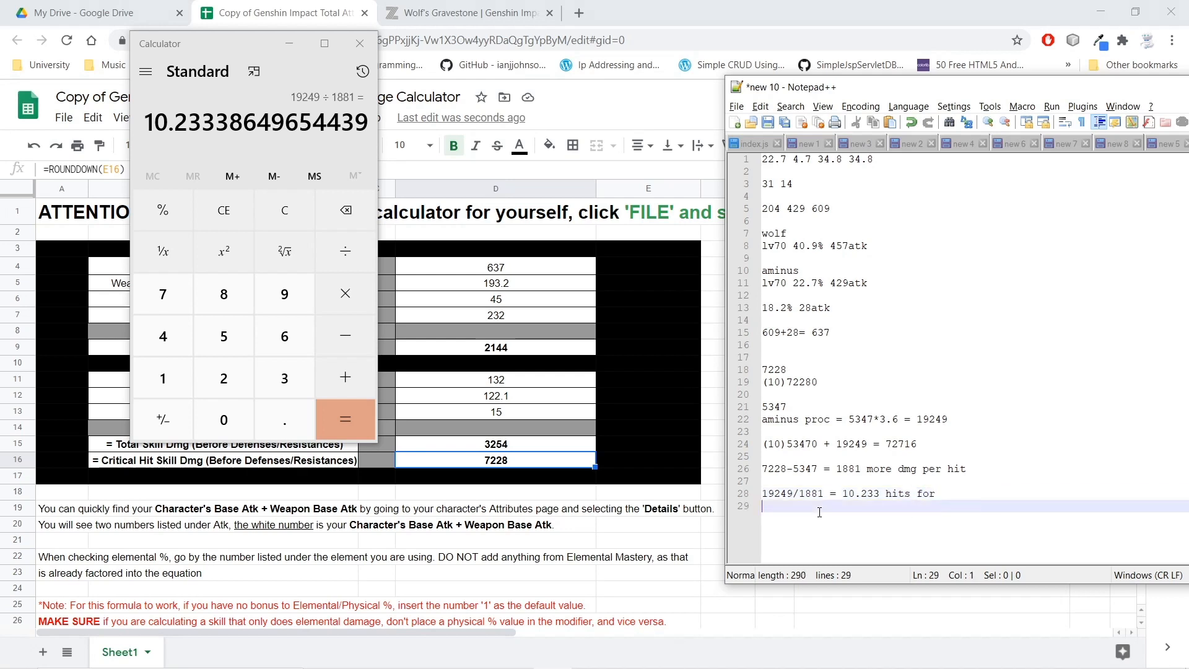
Begin the next line with 'wolf gravestone ~'.
{"action": "type", "text": "wolf gravestone ="}
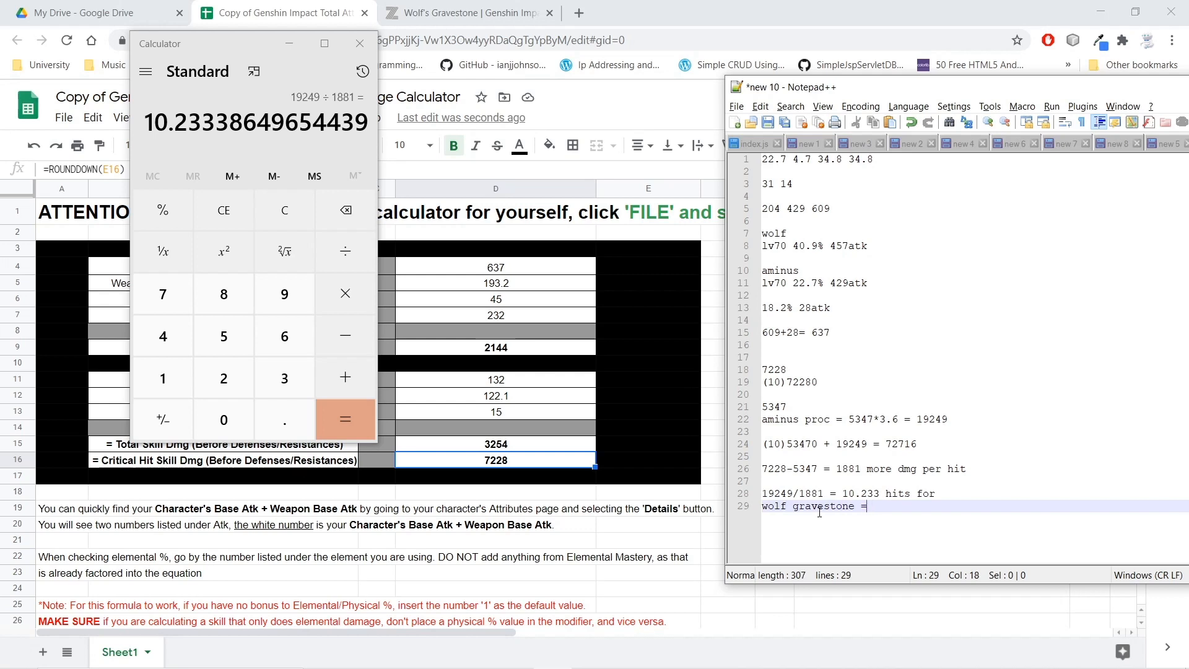
{"action": "type", "text": "~"}
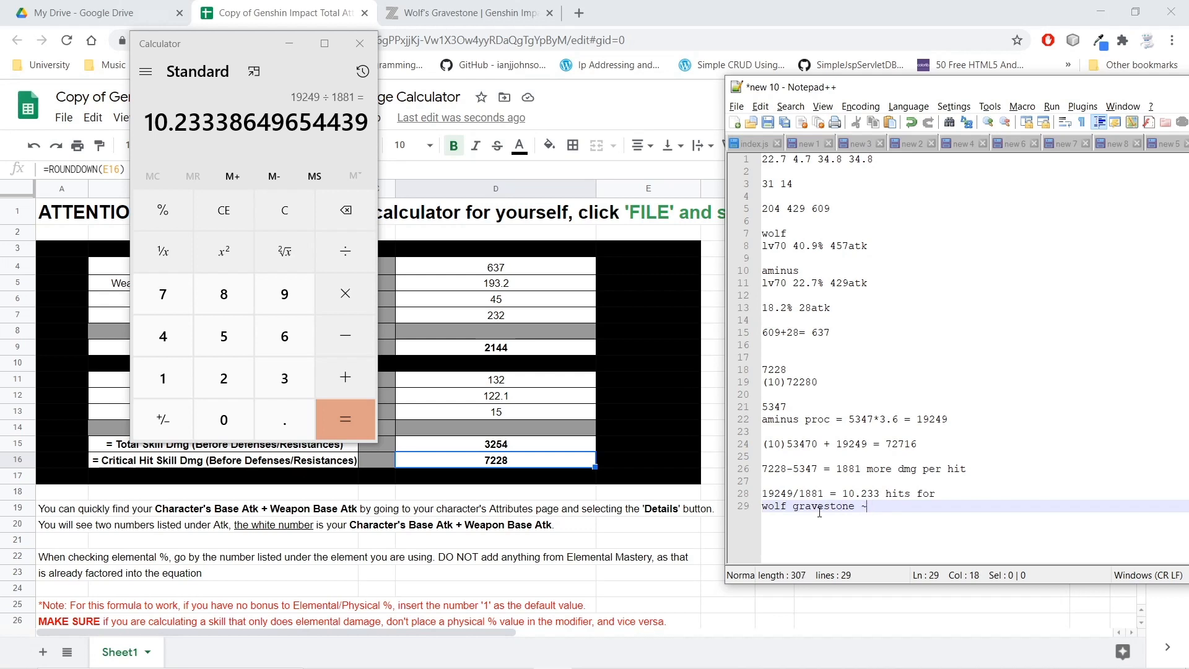
Finish the line as 'wolf gravestone ~= aminus'.
{"action": "type", "text": "= aminus"}
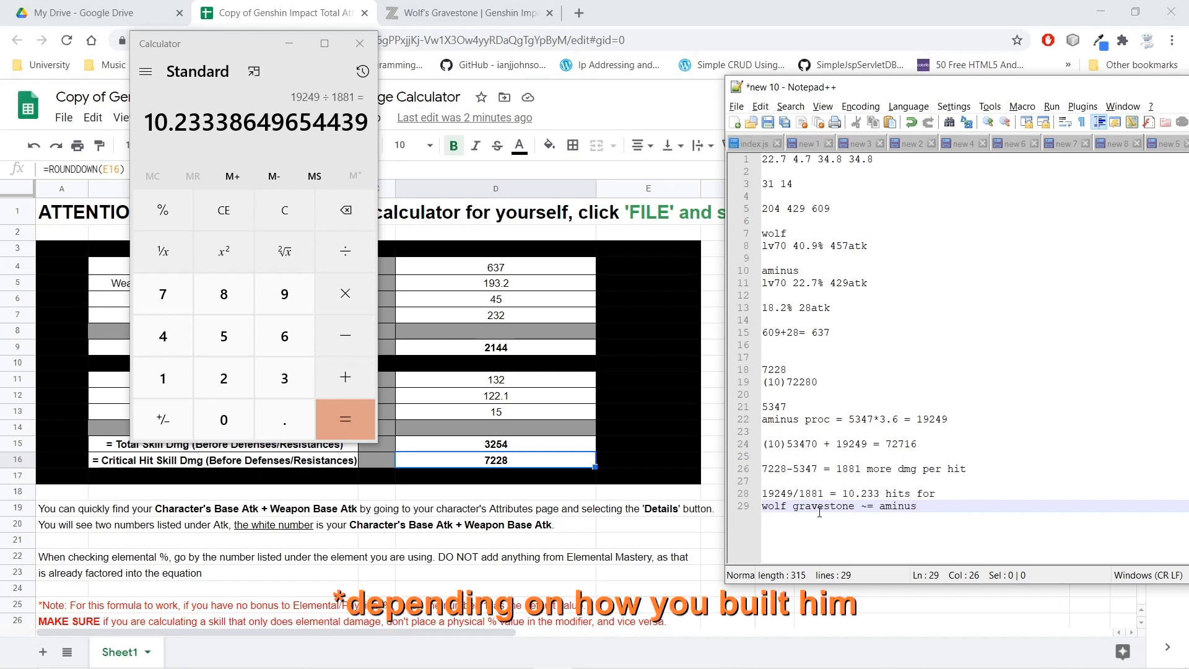
{"action": "left_click", "coordinate": [916, 505]}
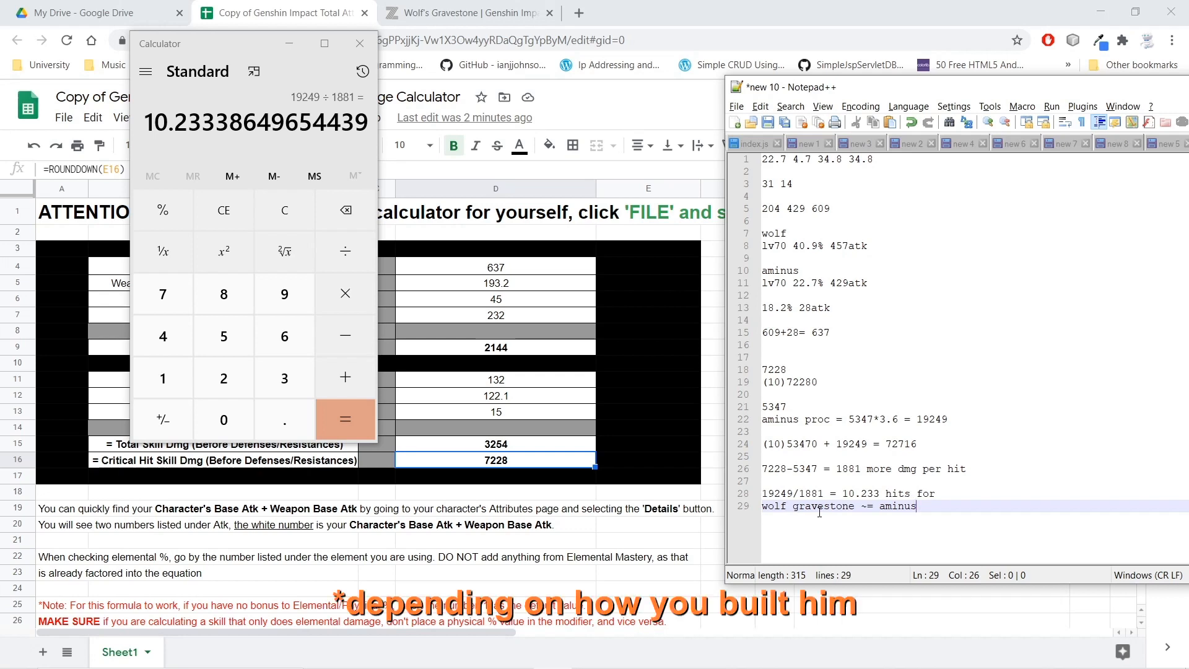
{"action": "mouse_move", "coordinate": [193, 157]}
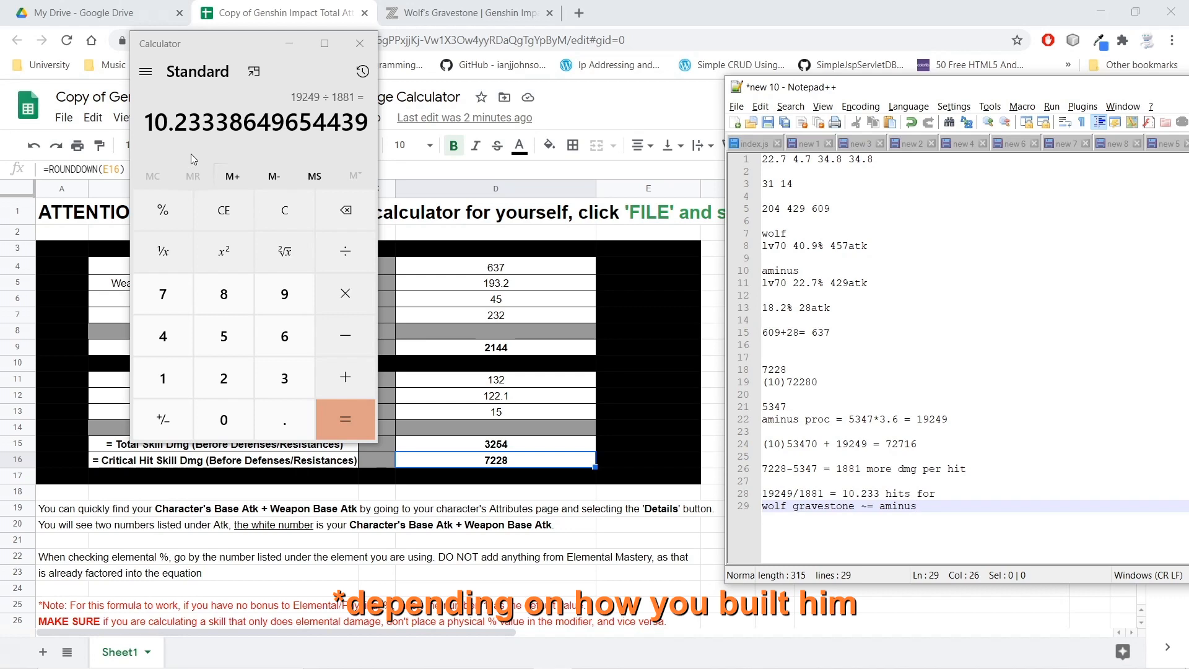